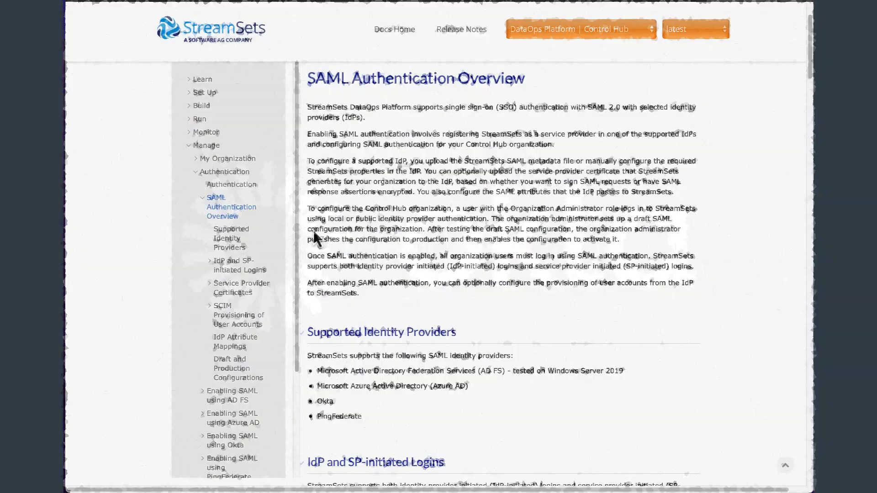
Bring up the Enabling SAML using Okta guide and scroll to its Step 1 instructions.
{"action": "left_click", "coordinate": [231, 440]}
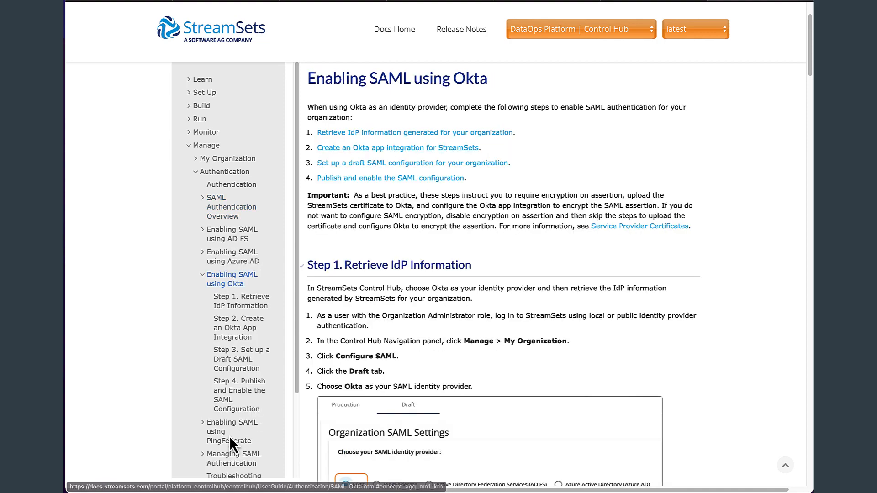
{"action": "scroll", "scroll_direction": "down", "scroll_amount": 3}
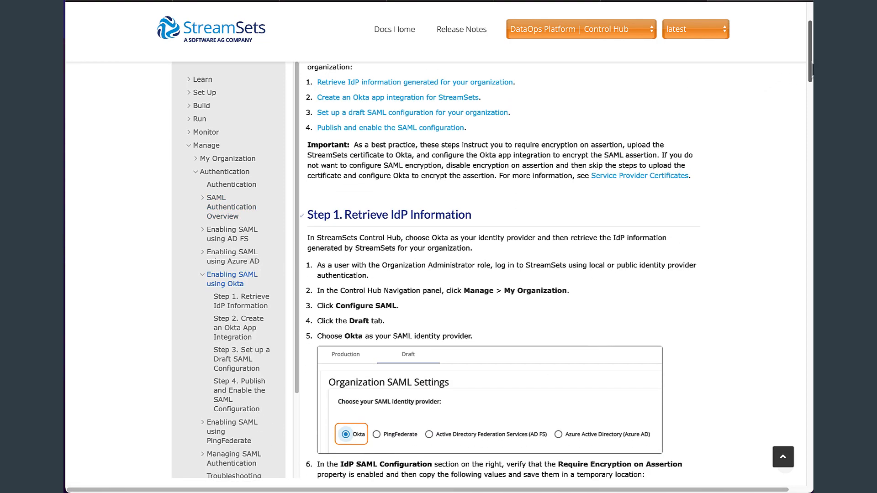
{"action": "scroll", "scroll_direction": "down", "scroll_amount": 3}
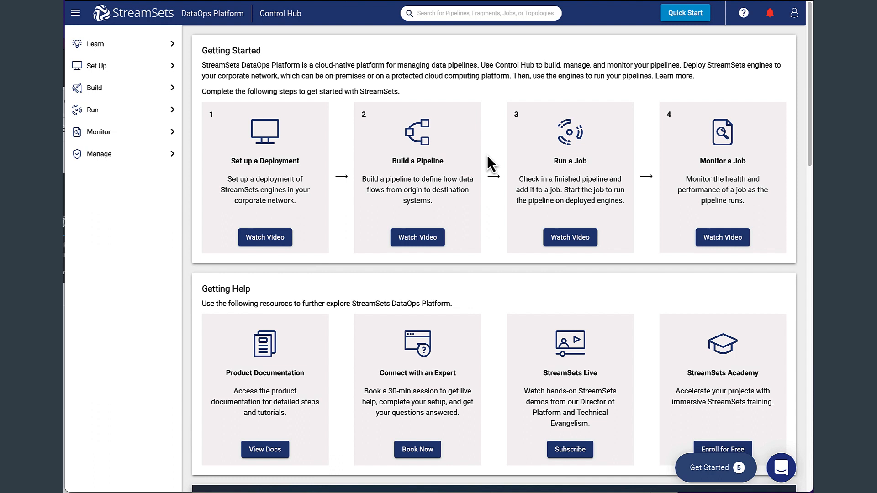
{"action": "mouse_move", "coordinate": [104, 162]}
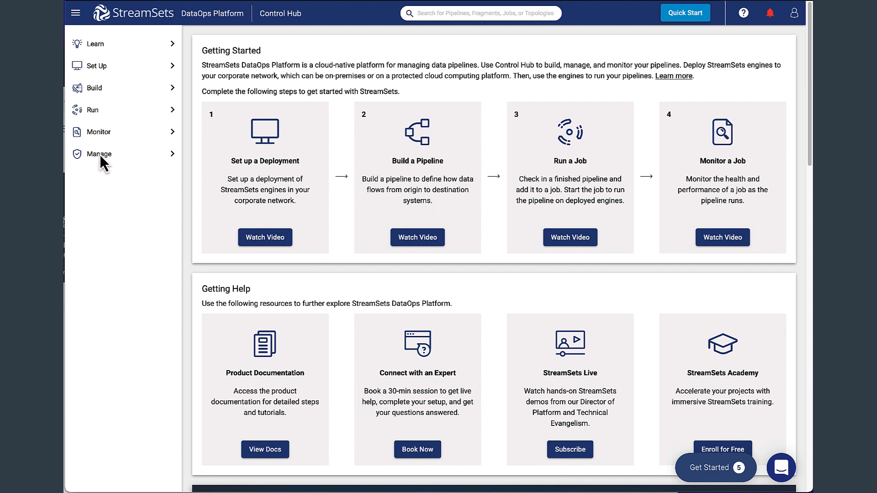
Reach the SAML configuration page from Manage > My Organization for StreamSets Academy.
{"action": "left_click", "coordinate": [98, 154]}
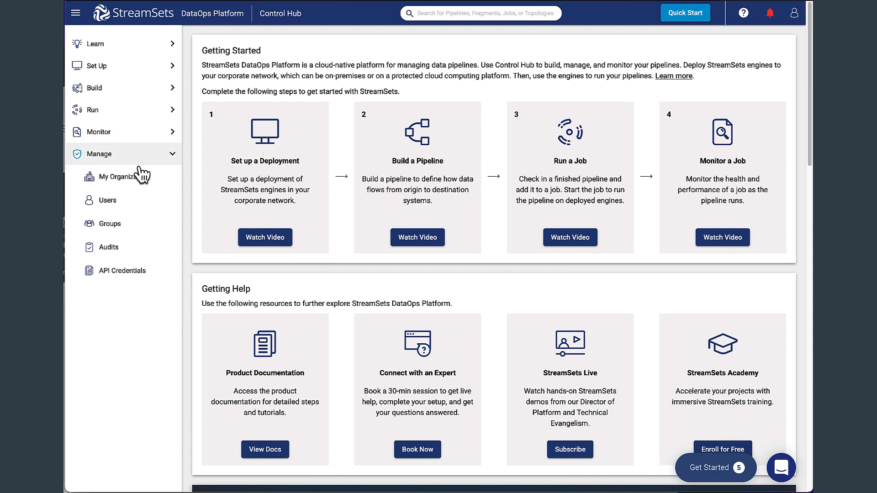
{"action": "left_click", "coordinate": [121, 176]}
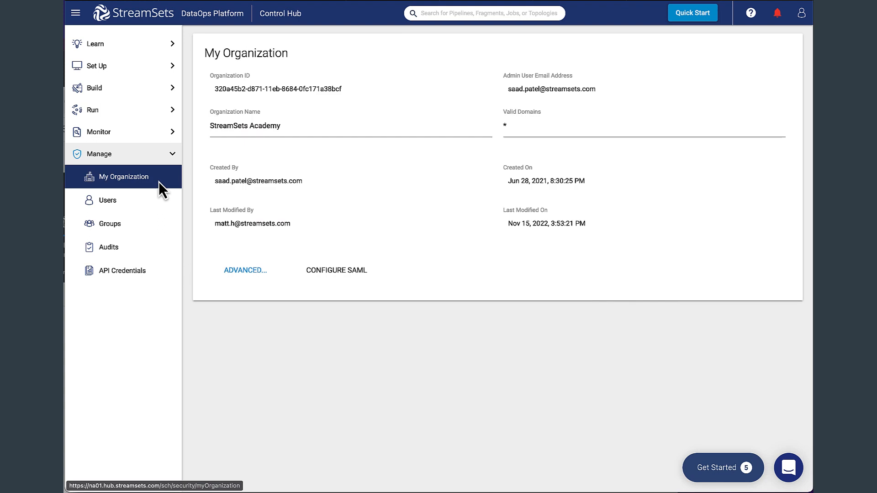
{"action": "mouse_move", "coordinate": [336, 270]}
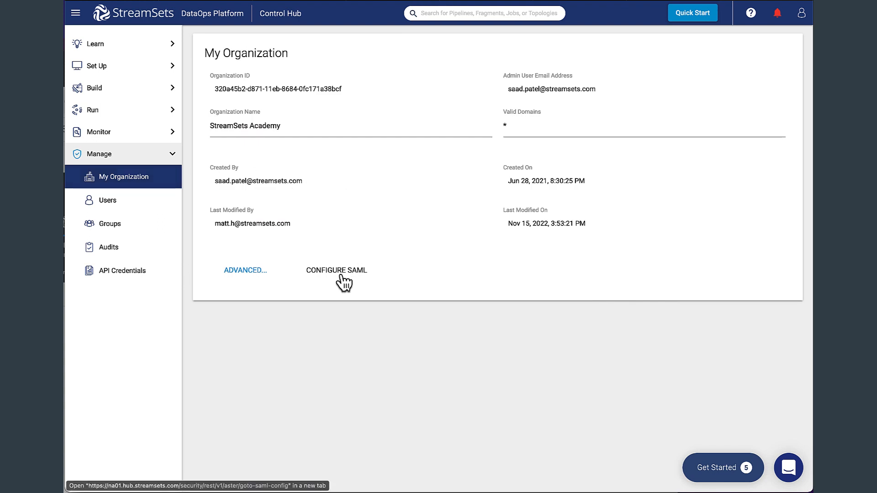
{"action": "left_click", "coordinate": [336, 271]}
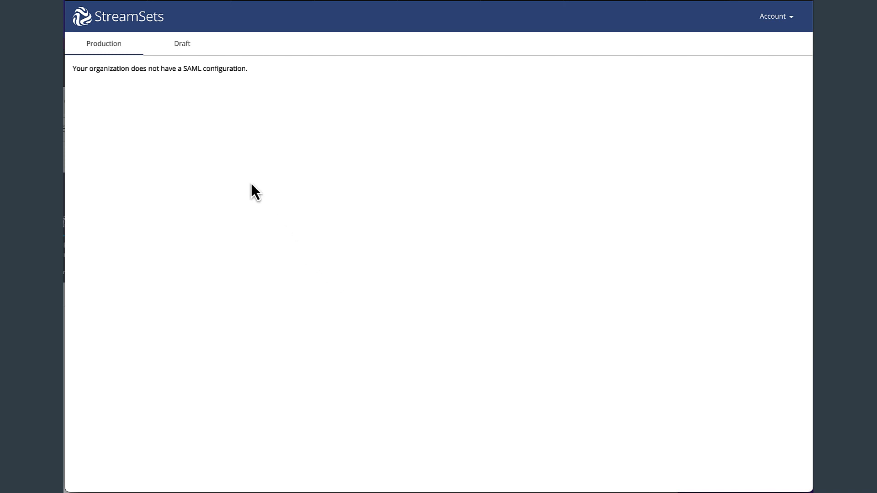
{"action": "mouse_move", "coordinate": [182, 53]}
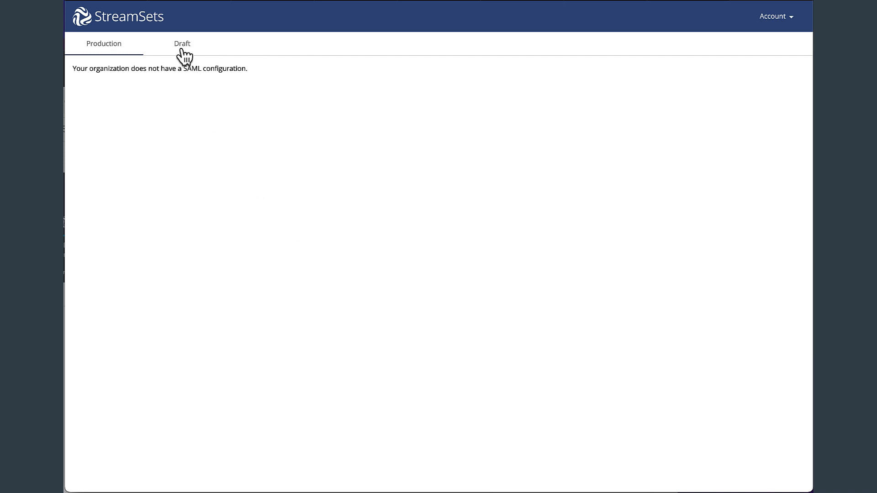
In the draft SAML configuration with Okta as provider, download the organization's SAML certificate.
{"action": "left_click", "coordinate": [182, 44]}
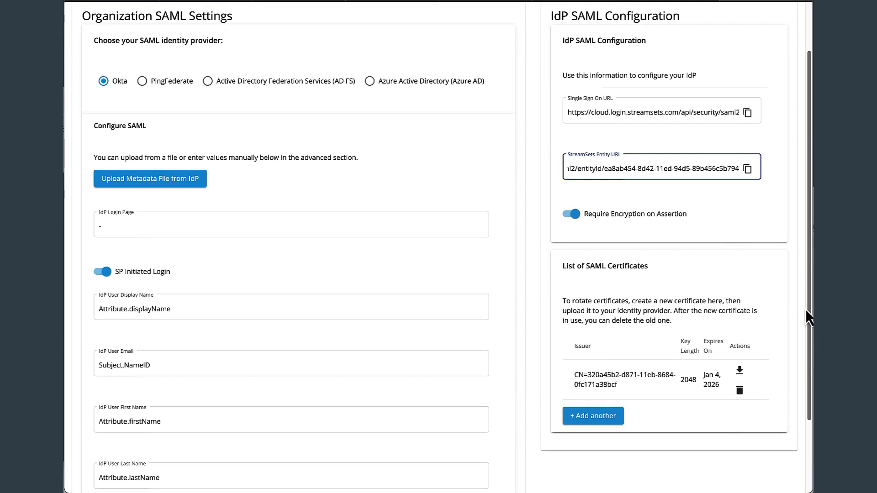
{"action": "scroll", "scroll_direction": "down", "scroll_amount": 3}
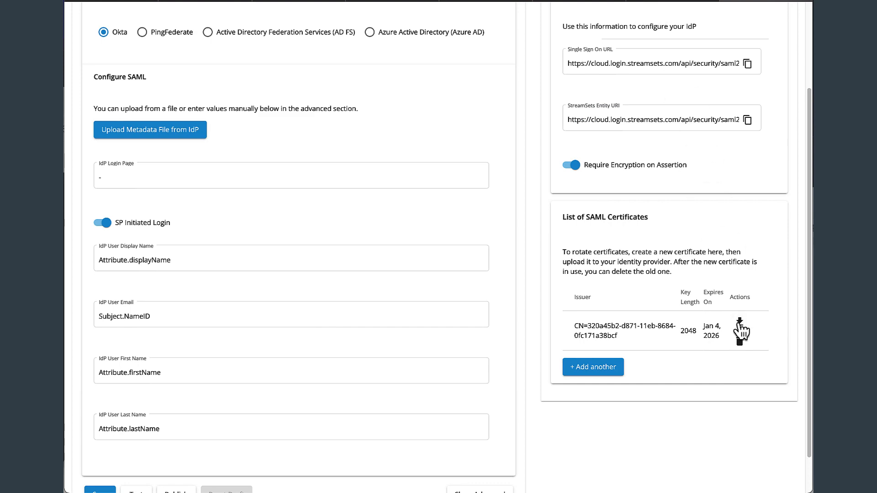
{"action": "left_click", "coordinate": [163, 12]}
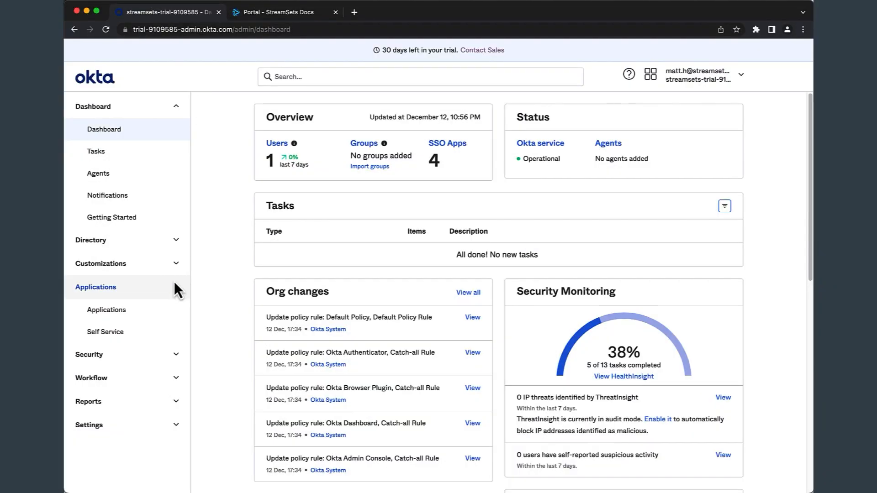
Create a new SAML 2.0 app integration named StreamSets and continue to its SAML configuration.
{"action": "left_click", "coordinate": [106, 309]}
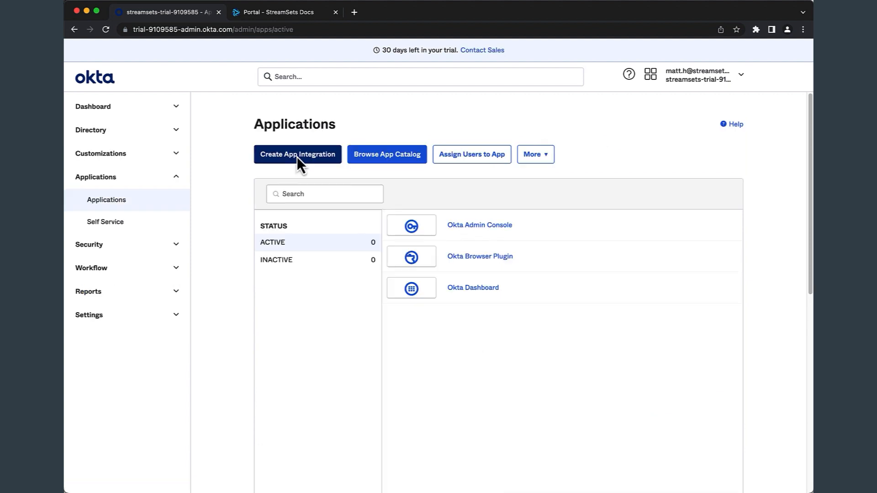
{"action": "left_click", "coordinate": [297, 155]}
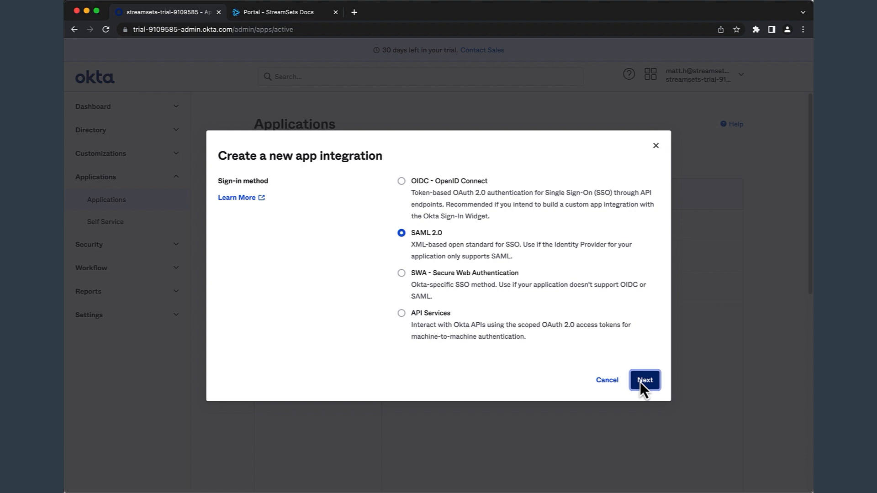
{"action": "left_click", "coordinate": [644, 380]}
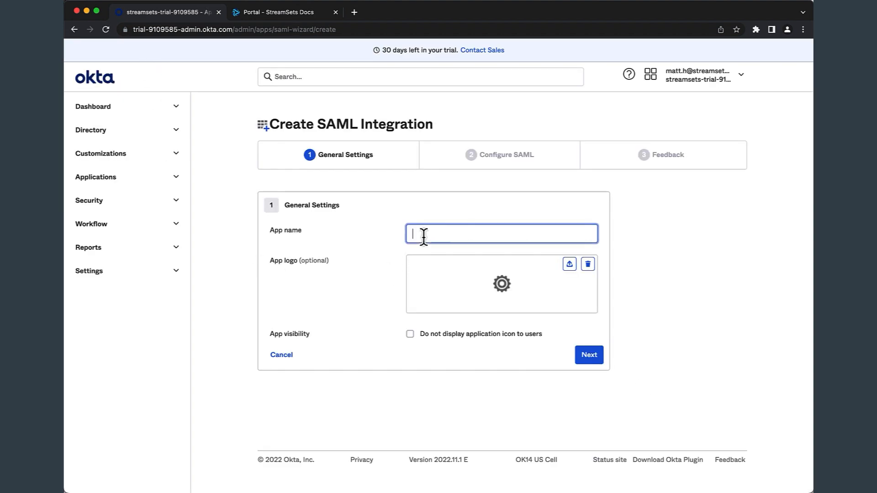
{"action": "type", "text": "Strea"}
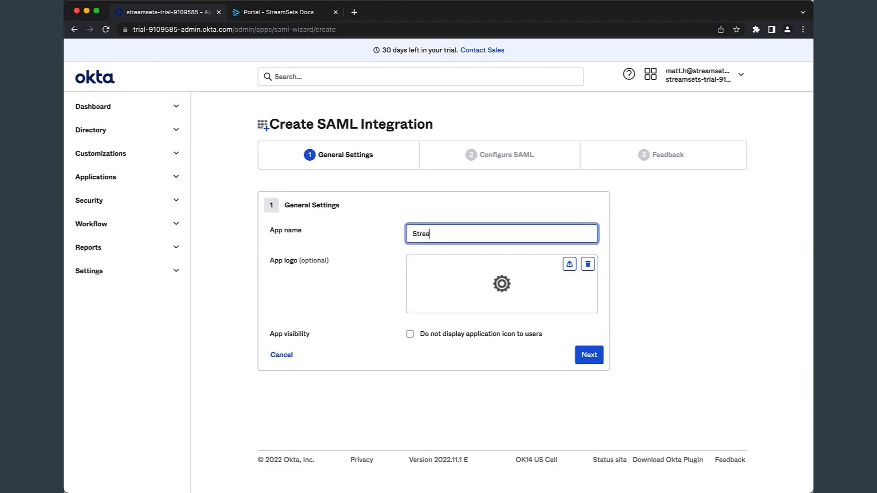
{"action": "type", "text": "mSets"}
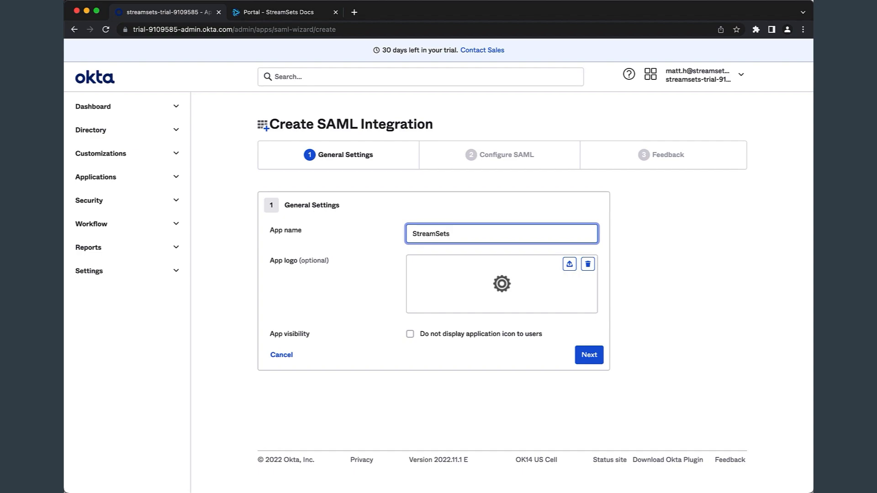
{"action": "left_click", "coordinate": [587, 354]}
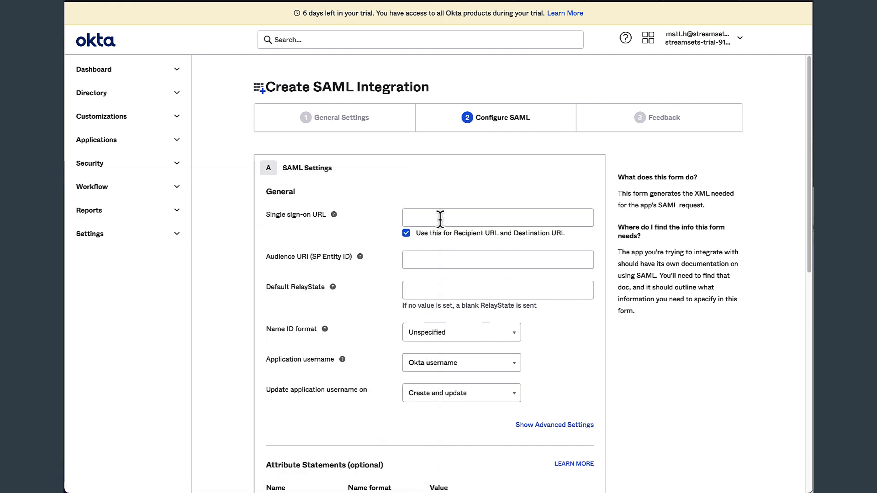
Enter the SSO URL ending in ea8ab454-8d42-11ed-94d5-89b456c5b794 and set Assertion Encryption to Encrypted.
{"action": "type", "text": "ty/saml2/acs/ea8ab454-8d42-11ed-94d5-89b456c5b794"}
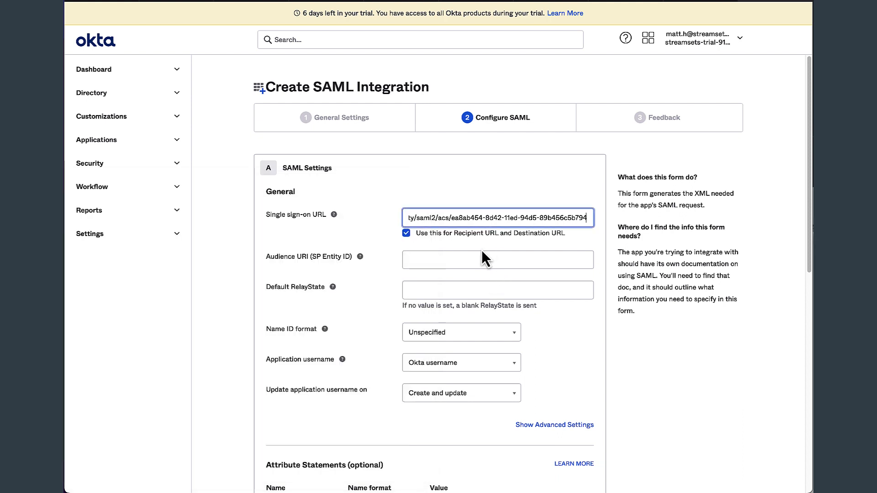
{"action": "left_click", "coordinate": [497, 259]}
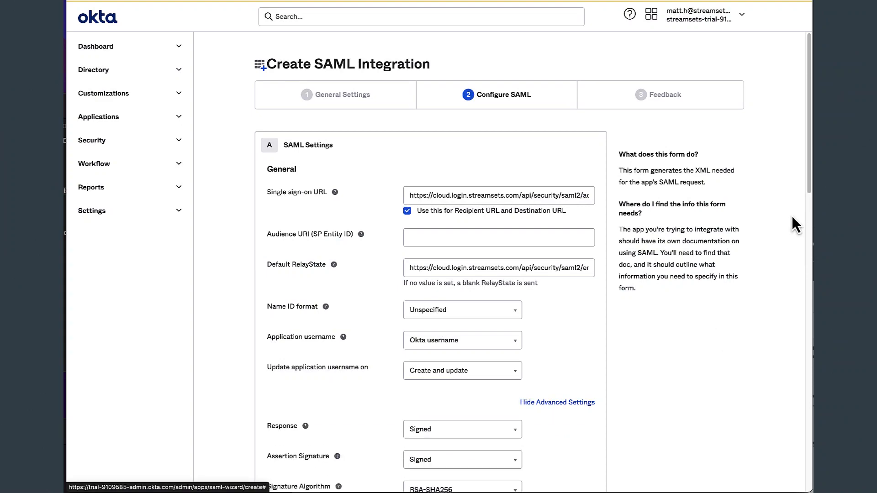
{"action": "scroll", "scroll_direction": "down", "scroll_amount": 3}
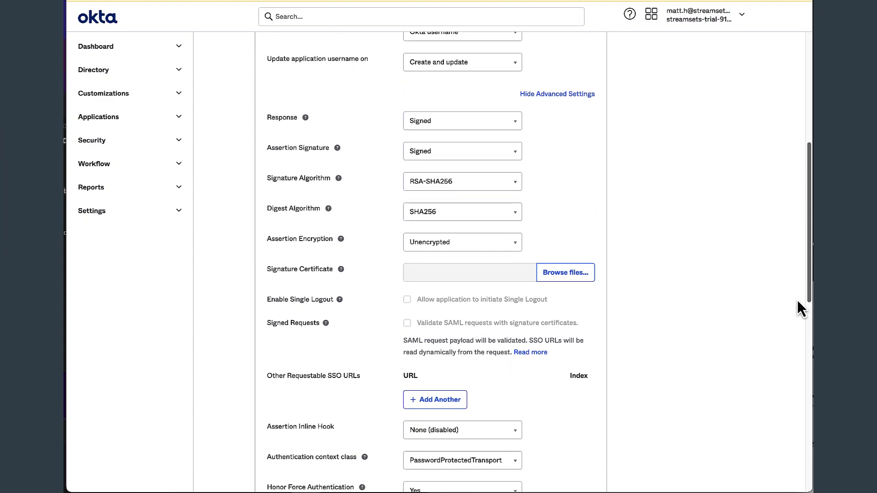
{"action": "left_click", "coordinate": [462, 241]}
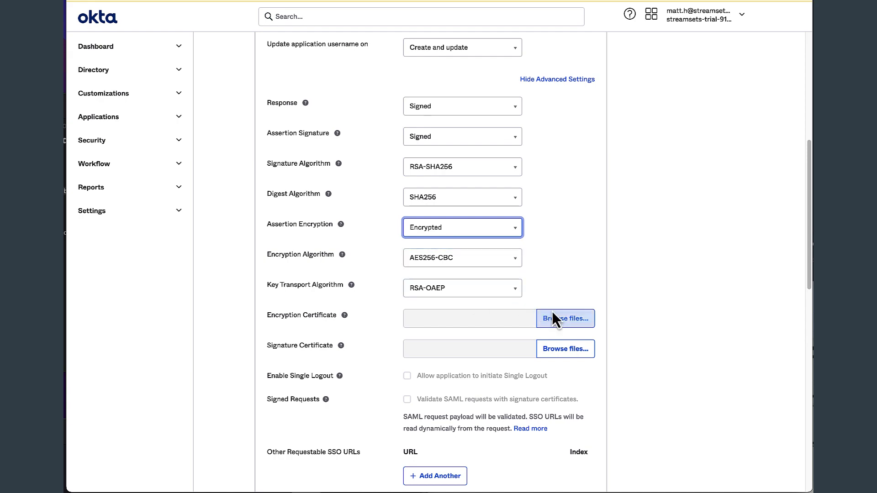
Upload certificate.cer as the encryption certificate and continue to the Feedback step.
{"action": "left_click", "coordinate": [565, 318]}
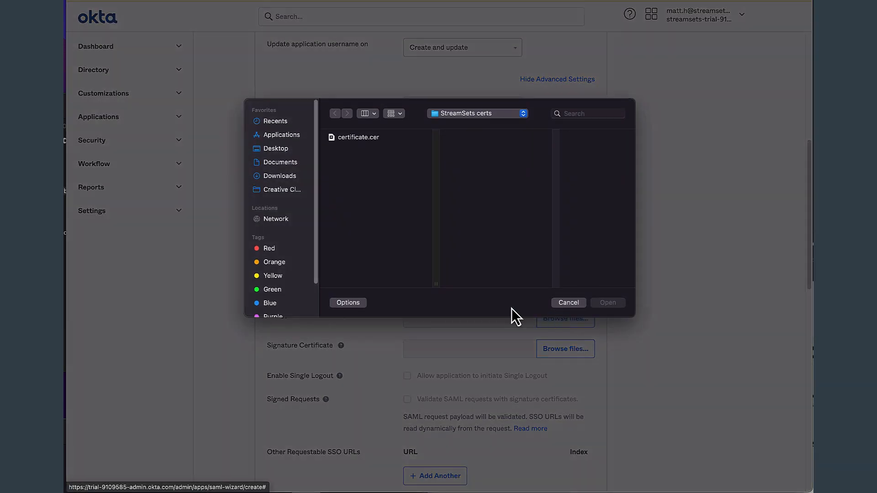
{"action": "left_click", "coordinate": [358, 137]}
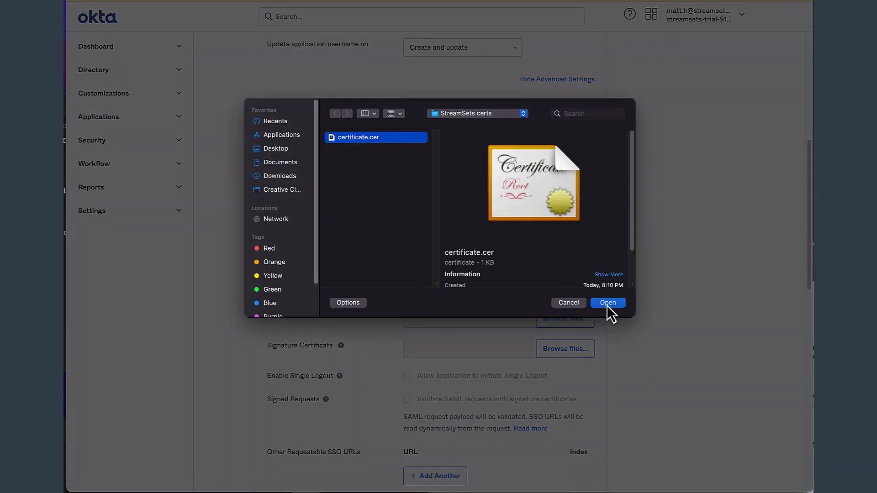
{"action": "left_click", "coordinate": [606, 303]}
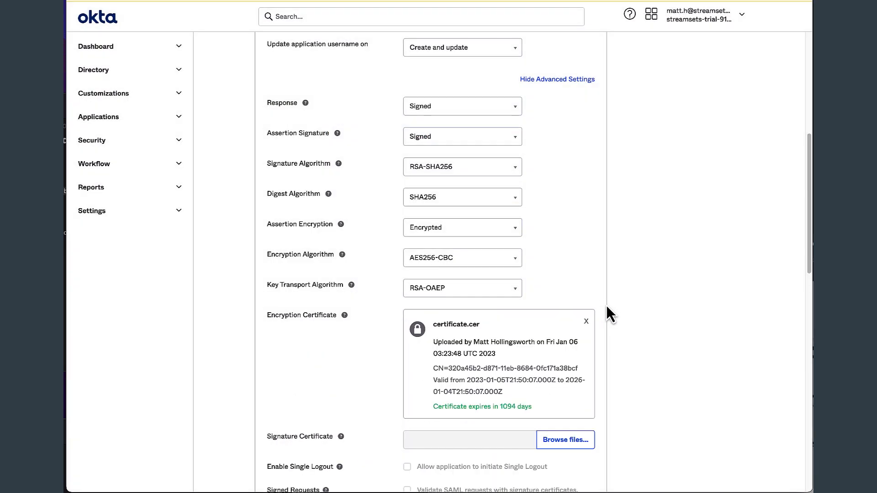
{"action": "mouse_move", "coordinate": [609, 315]}
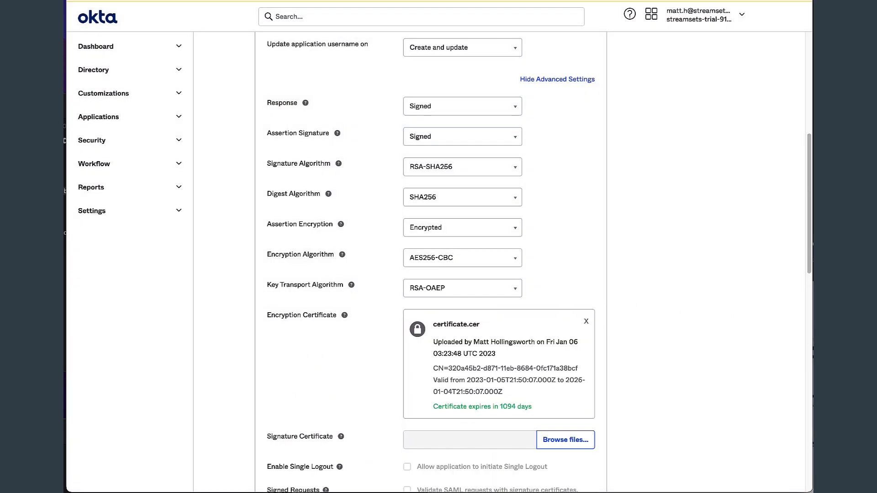
{"action": "scroll", "scroll_direction": "down", "scroll_amount": 3}
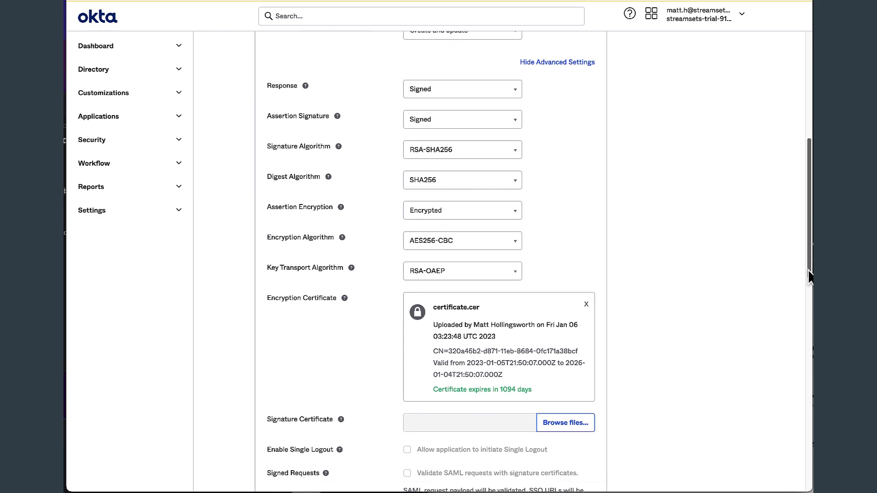
{"action": "scroll", "scroll_direction": "down", "scroll_amount": 3}
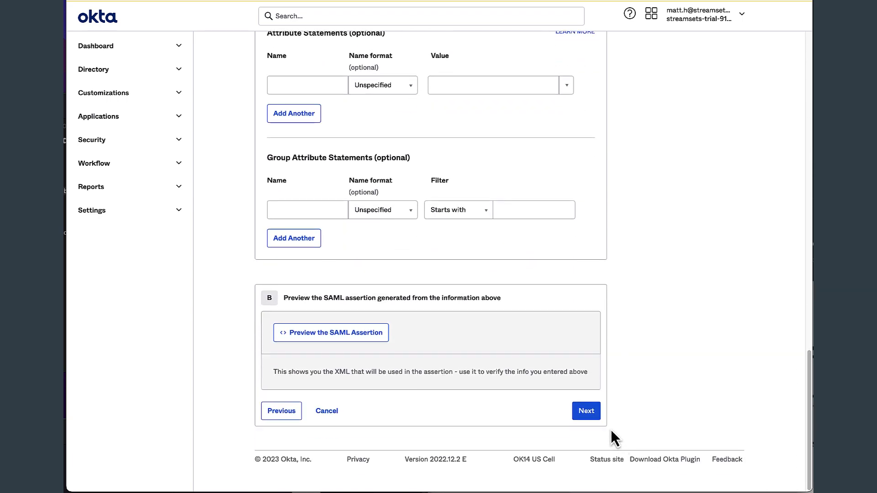
{"action": "left_click", "coordinate": [584, 410]}
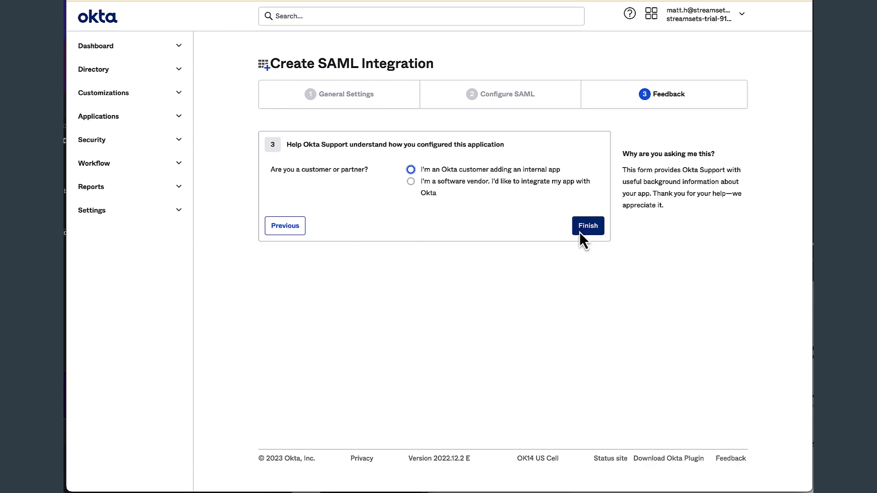
Finish creating the StreamSets integration and download its active SHA-2 signing certificate as okta.cert.
{"action": "left_click", "coordinate": [587, 226]}
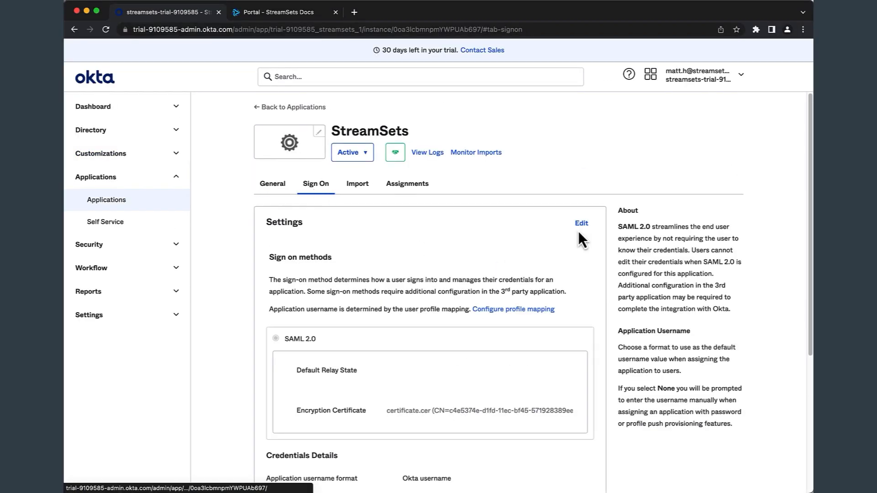
{"action": "scroll", "scroll_direction": "down", "scroll_amount": 3}
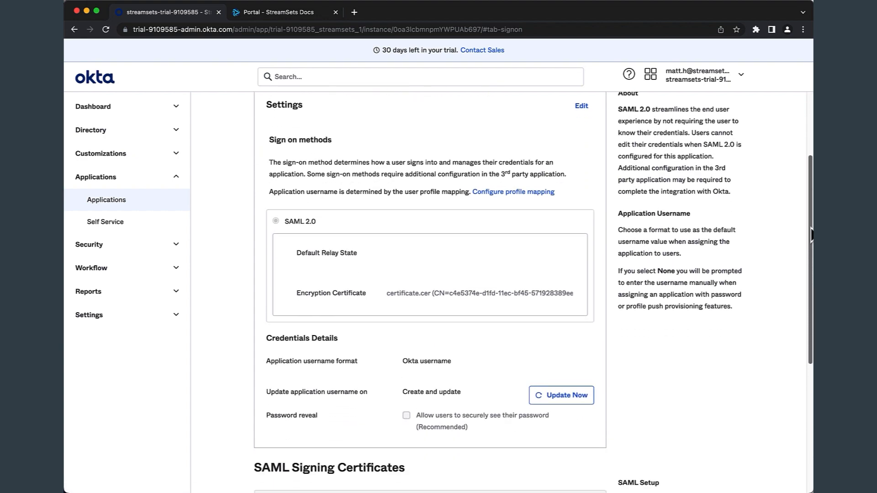
{"action": "scroll", "scroll_direction": "down", "scroll_amount": 3}
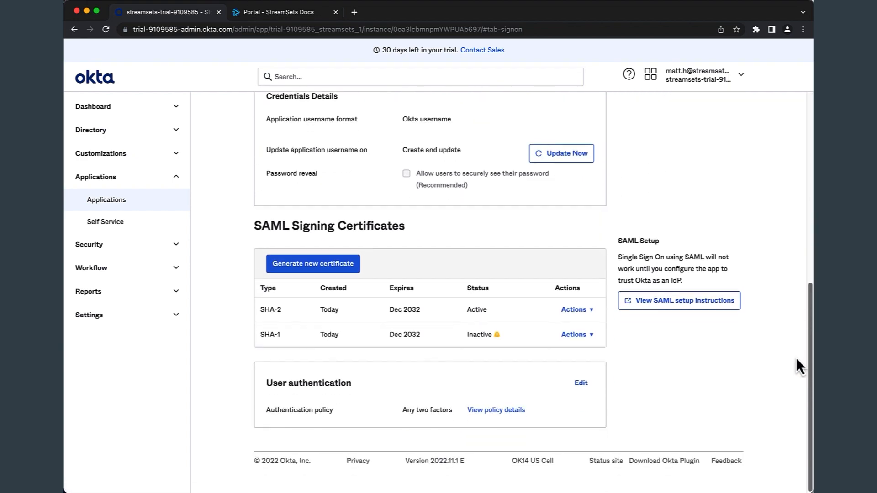
{"action": "left_click", "coordinate": [574, 310]}
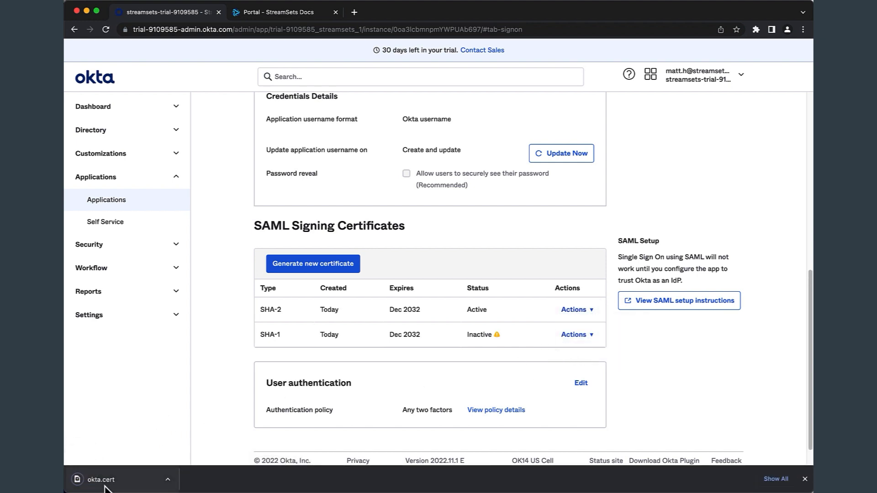
{"action": "scroll", "scroll_direction": "up", "scroll_amount": 3}
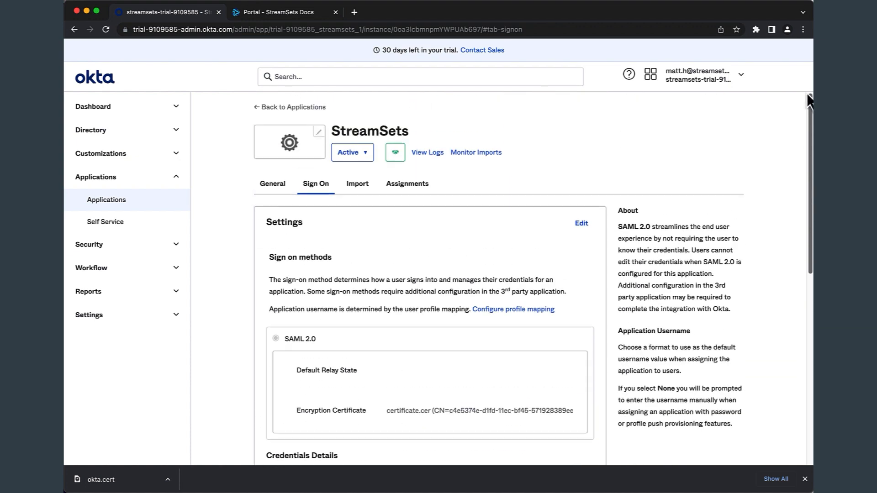
Assign the StreamSets app to three people via Assignments > Assign to People, saving each user name.
{"action": "left_click", "coordinate": [407, 184]}
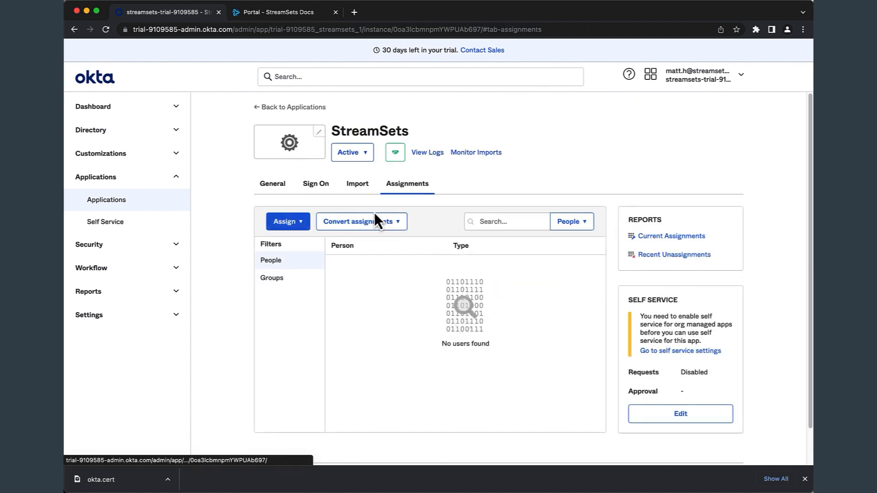
{"action": "mouse_move", "coordinate": [308, 258]}
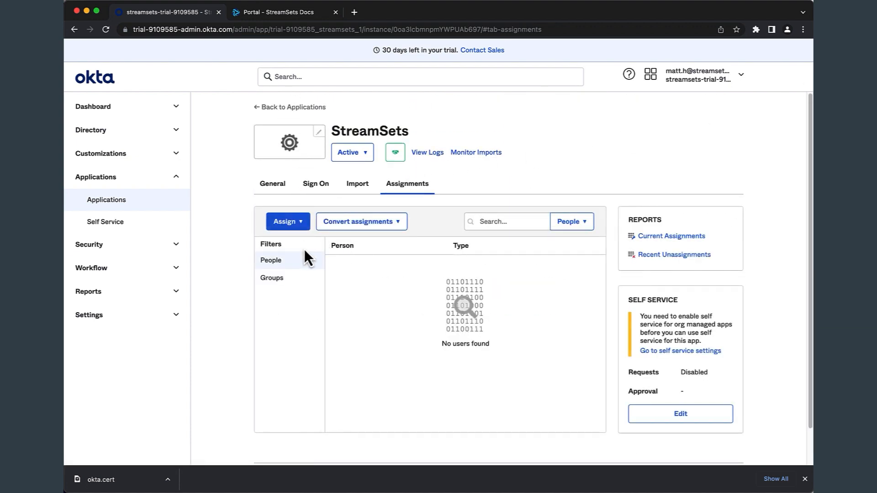
{"action": "left_click", "coordinate": [287, 221]}
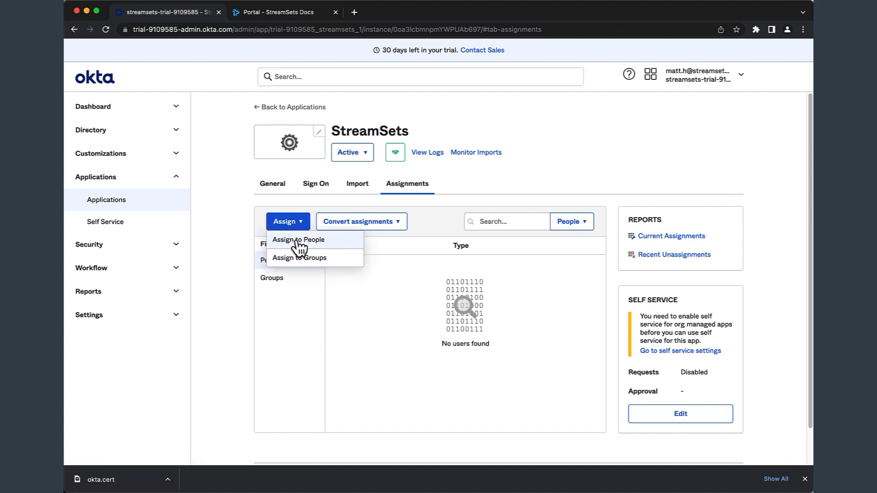
{"action": "left_click", "coordinate": [298, 240]}
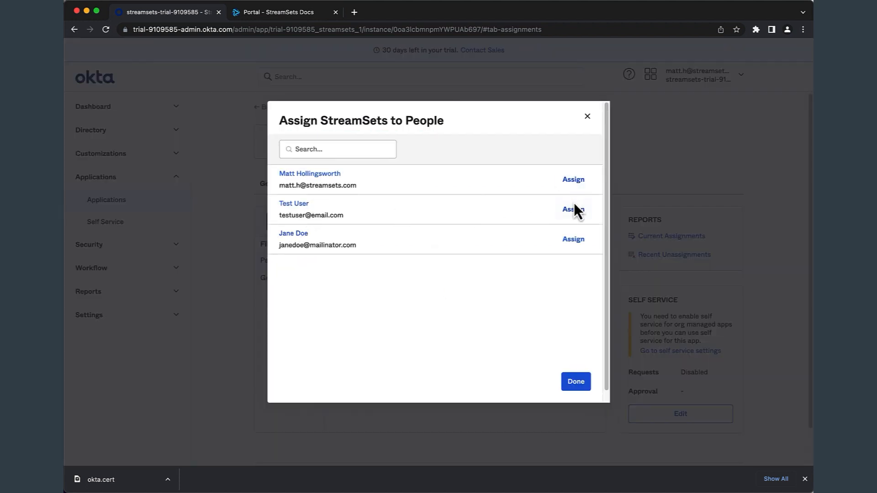
{"action": "left_click", "coordinate": [573, 179]}
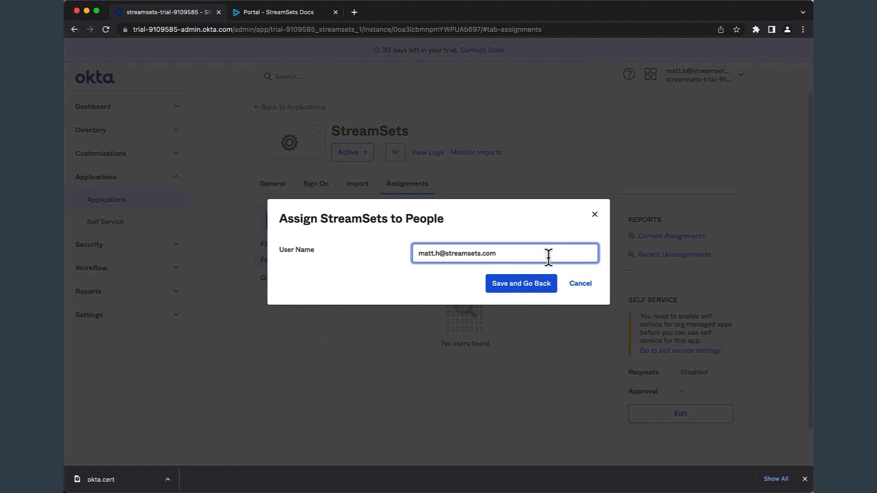
{"action": "left_click", "coordinate": [519, 283]}
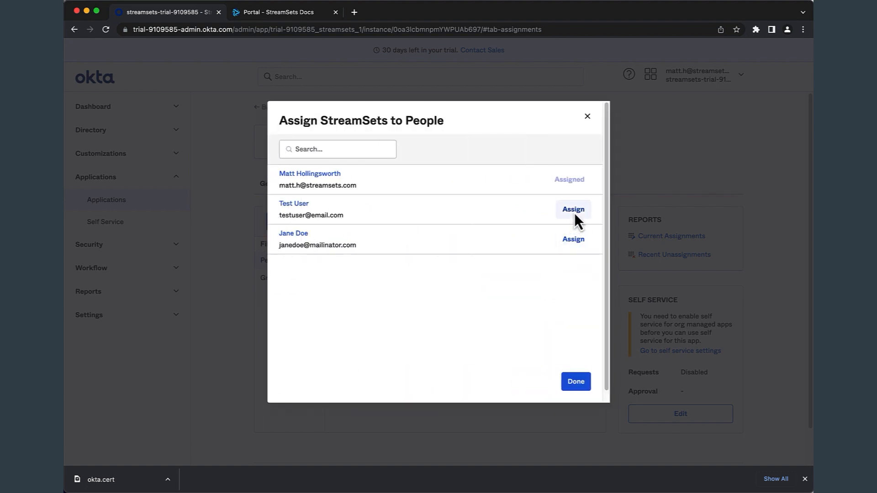
{"action": "left_click", "coordinate": [573, 209]}
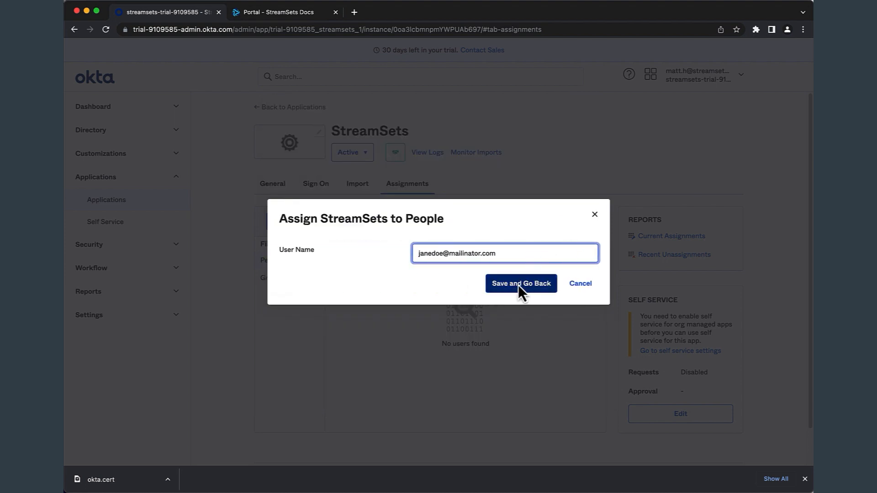
{"action": "left_click", "coordinate": [520, 283]}
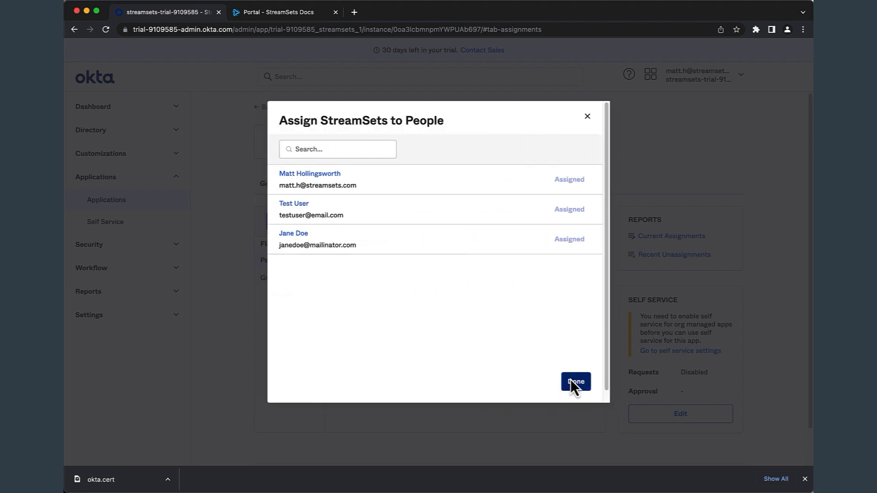
{"action": "left_click", "coordinate": [574, 382]}
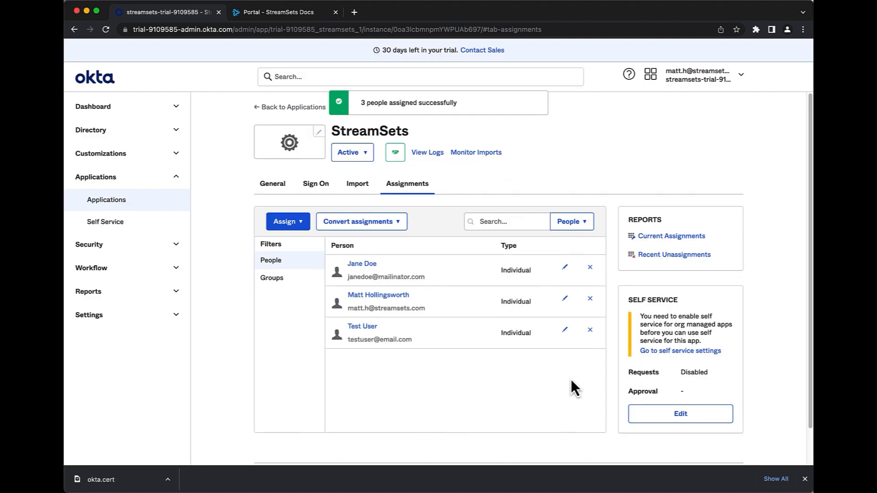
{"action": "left_click", "coordinate": [272, 12]}
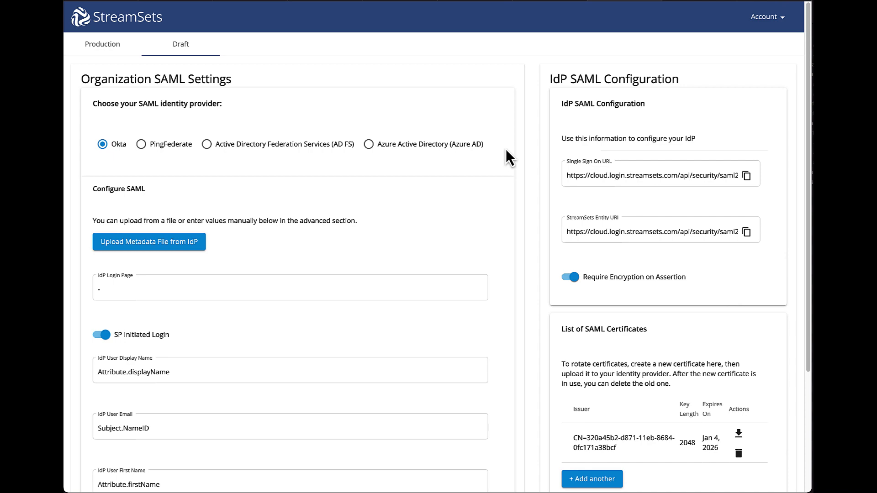
{"action": "mouse_move", "coordinate": [165, 246]}
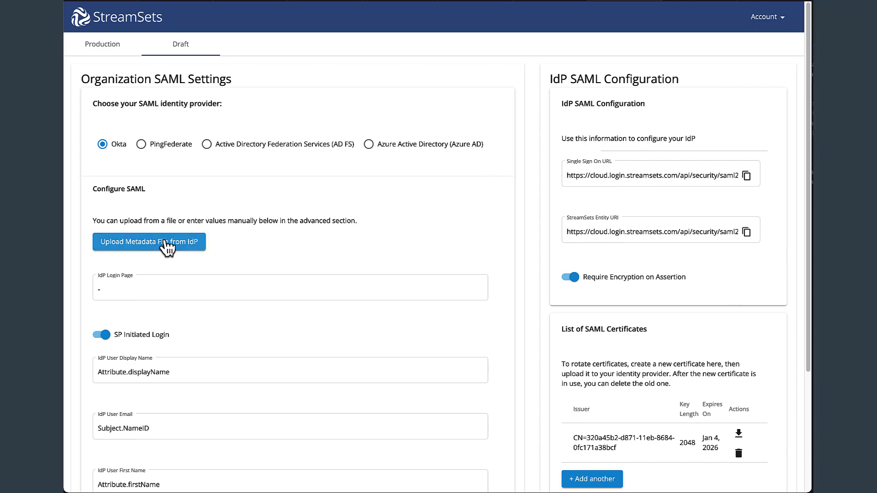
Upload okta.cert as the IdP metadata file and switch SP Initiated Login off.
{"action": "left_click", "coordinate": [149, 241]}
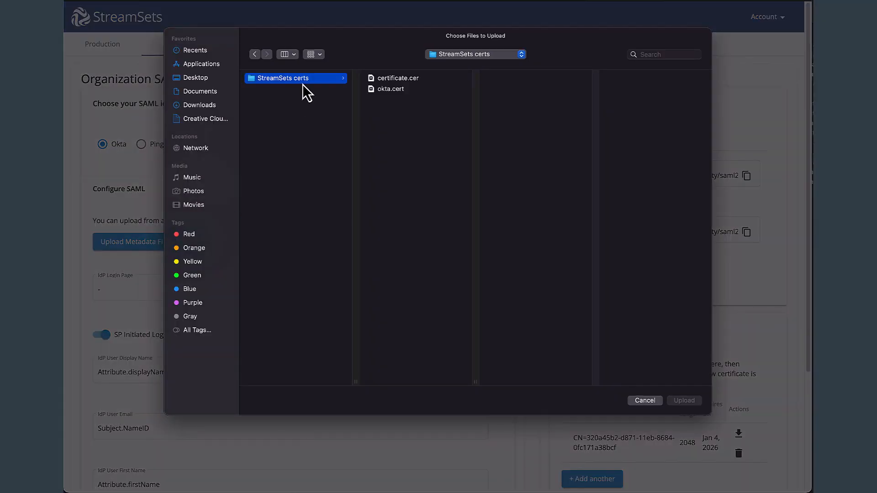
{"action": "left_click", "coordinate": [390, 89]}
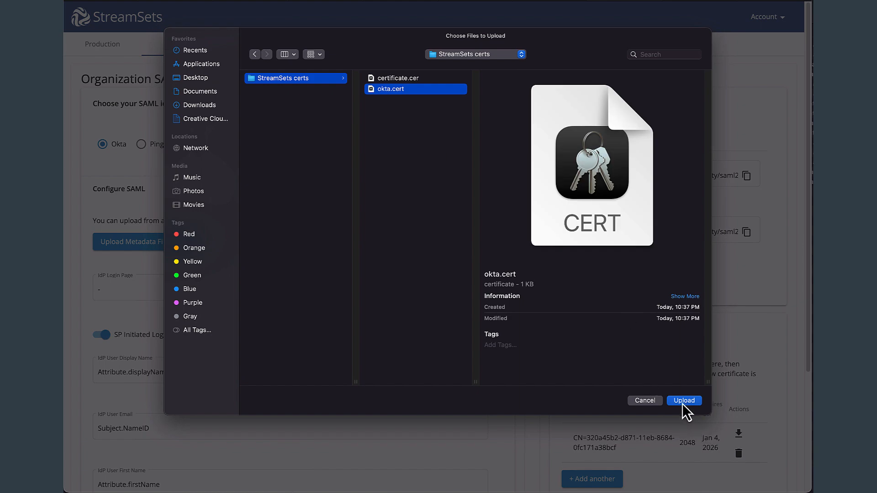
{"action": "left_click", "coordinate": [683, 400]}
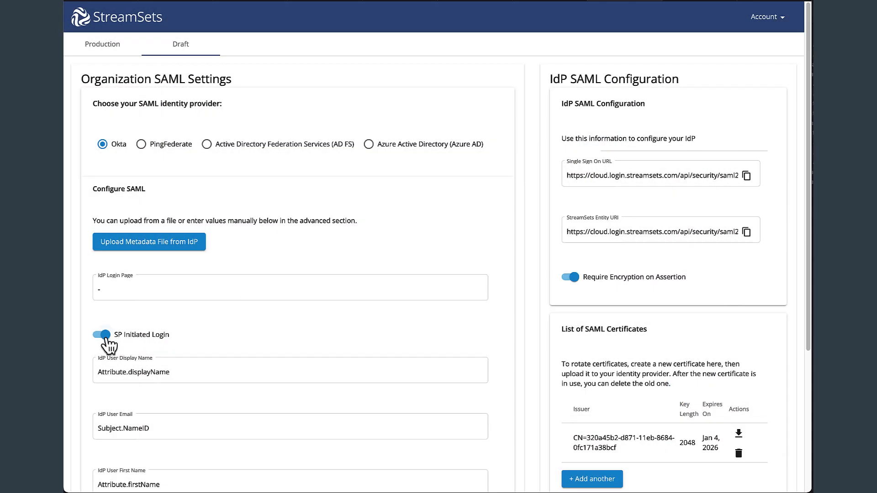
{"action": "left_click", "coordinate": [103, 335]}
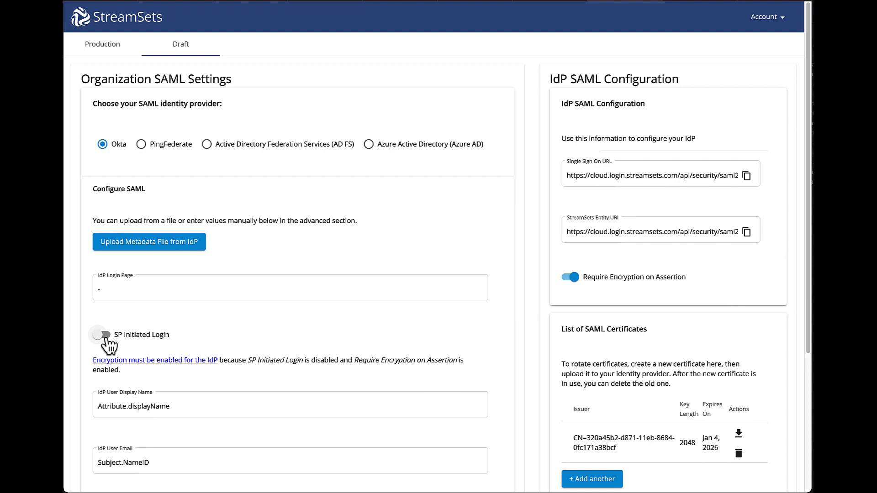
{"action": "mouse_move", "coordinate": [490, 370]}
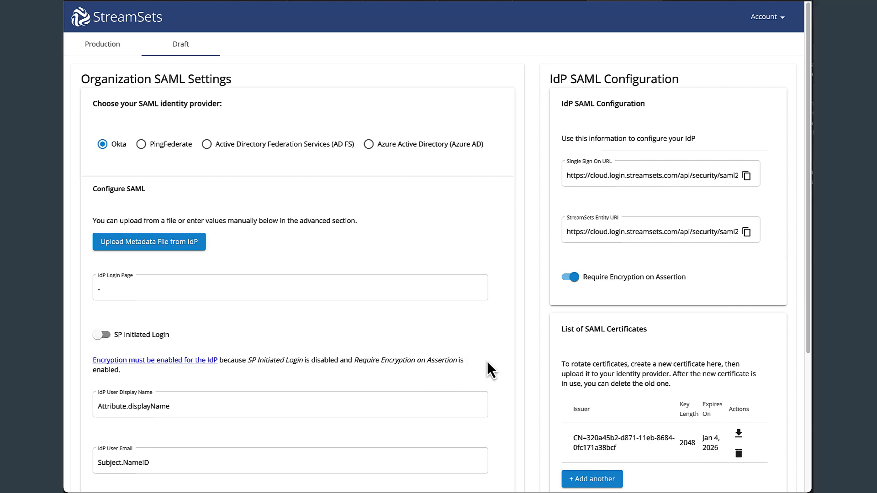
Save the draft SAML configuration and confirm publishing it to Production.
{"action": "scroll", "scroll_direction": "down", "scroll_amount": 3}
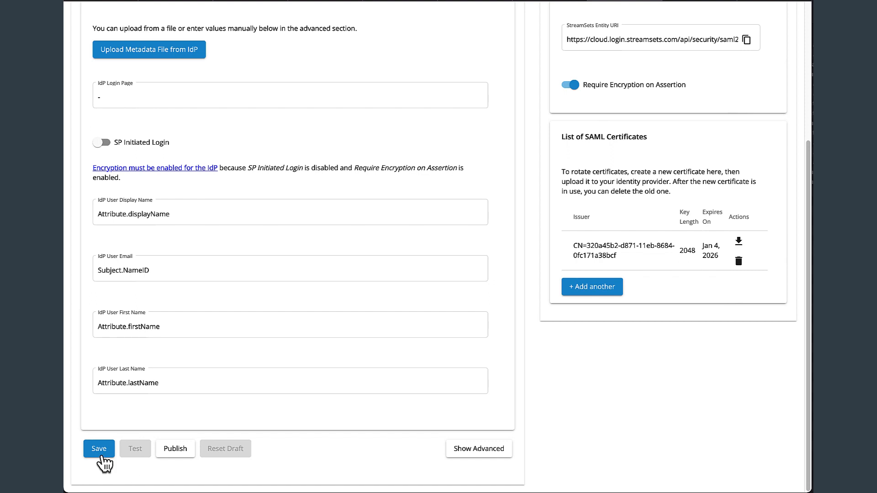
{"action": "left_click", "coordinate": [98, 448]}
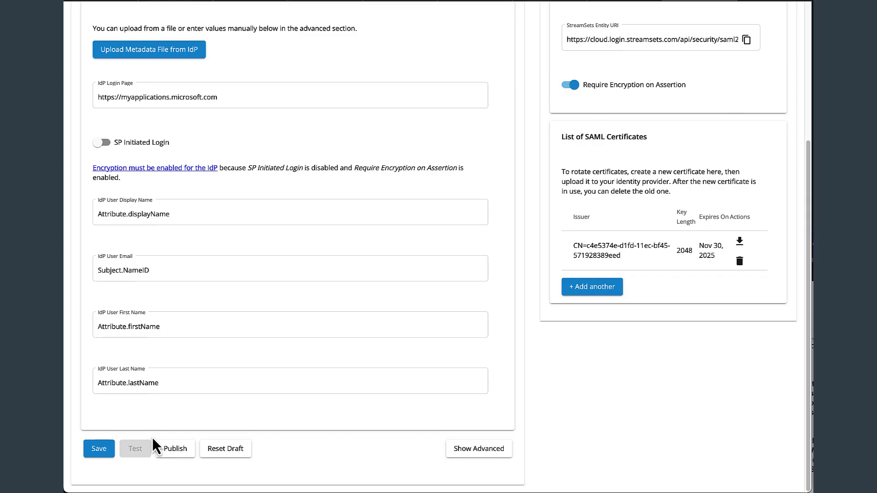
{"action": "mouse_move", "coordinate": [175, 448]}
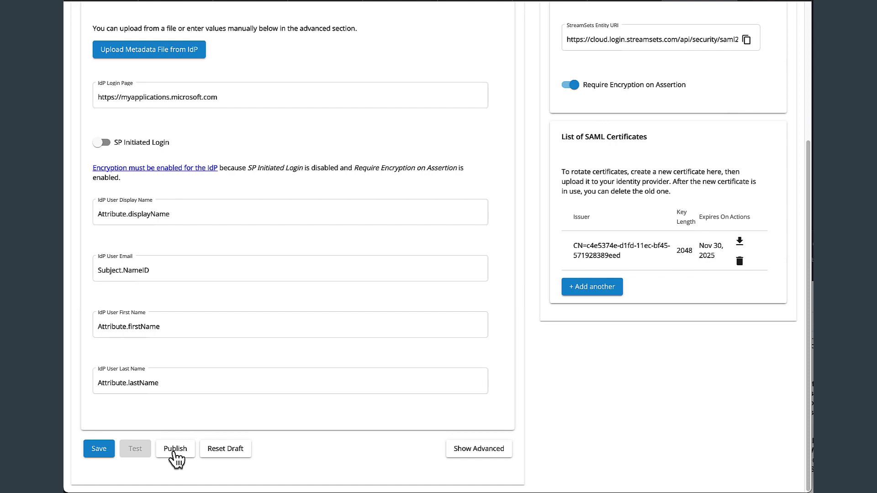
{"action": "left_click", "coordinate": [176, 449]}
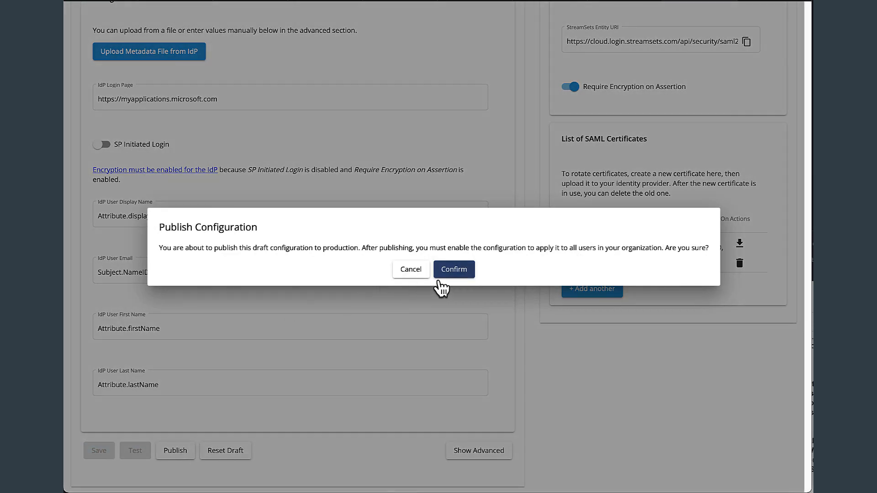
{"action": "left_click", "coordinate": [454, 268]}
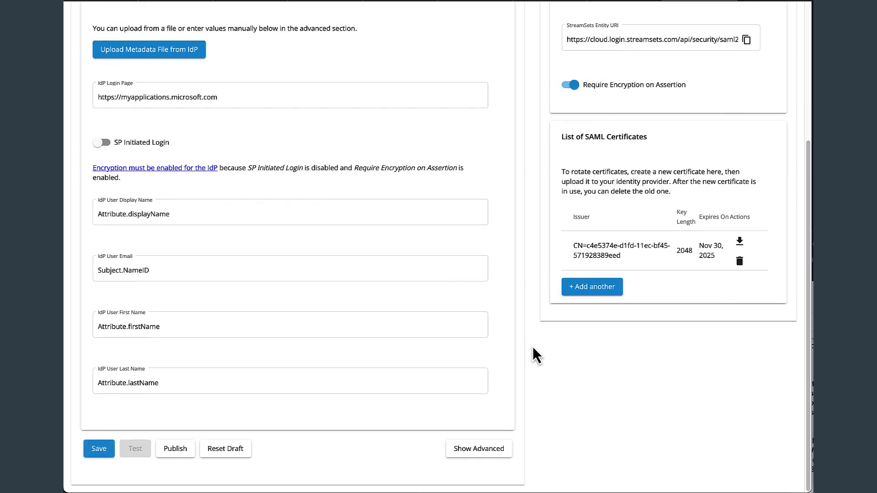
{"action": "scroll", "scroll_direction": "up", "scroll_amount": 3}
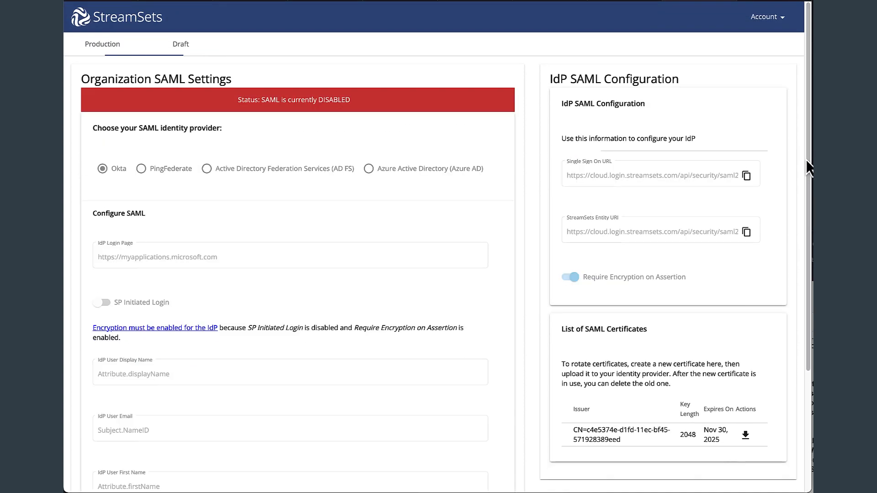
{"action": "mouse_move", "coordinate": [707, 135]}
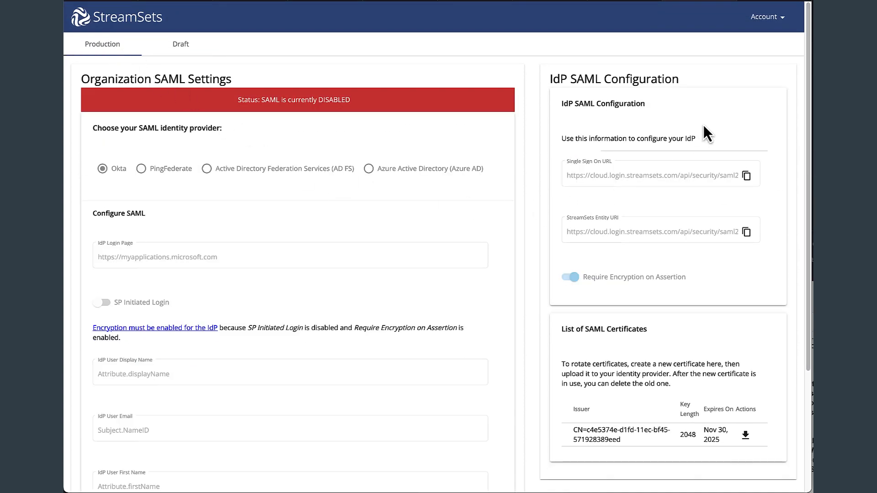
Confirm enabling the Production SAML configuration for all users, logging out to the login page.
{"action": "scroll", "scroll_direction": "down", "scroll_amount": 3}
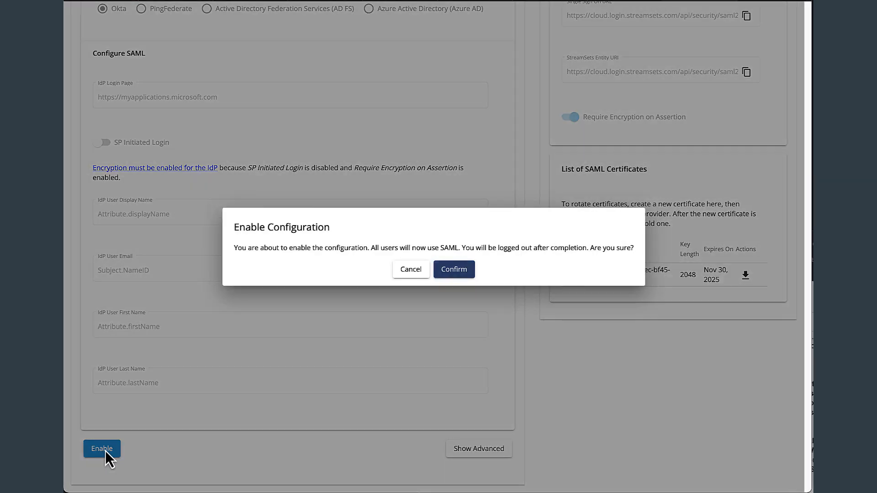
{"action": "mouse_move", "coordinate": [454, 268]}
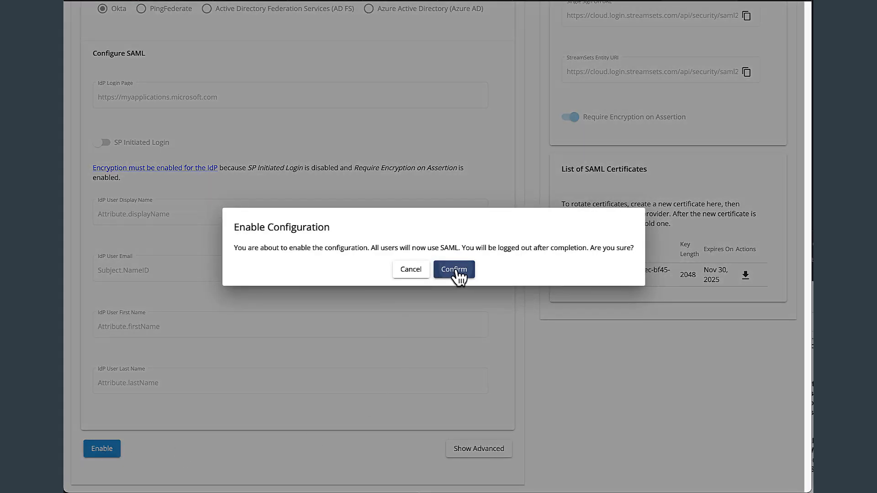
{"action": "left_click", "coordinate": [454, 268]}
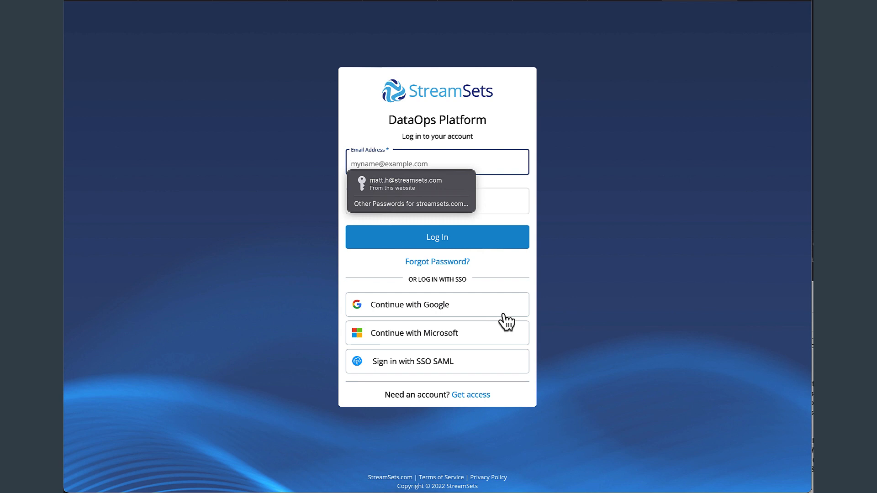